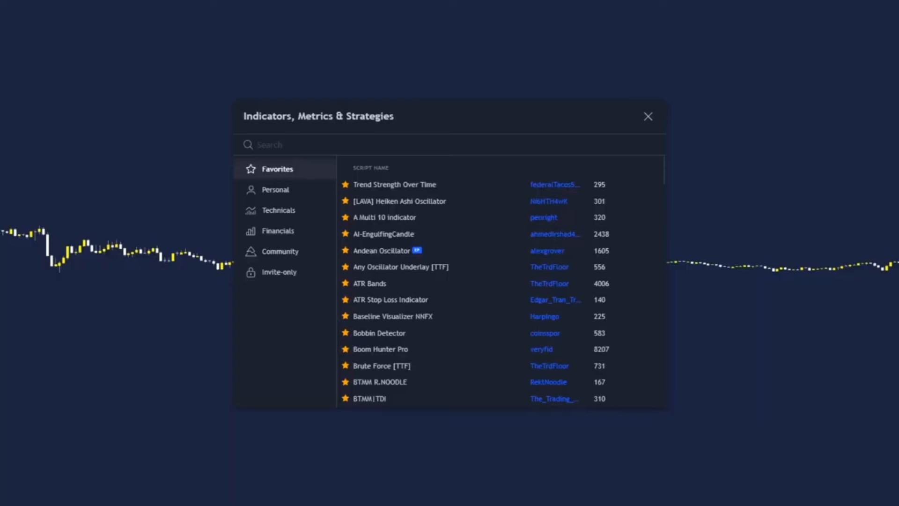
Search the indicator library for 'atr stop loss' after first trying 'atr std'.
{"action": "type", "text": "atr std"}
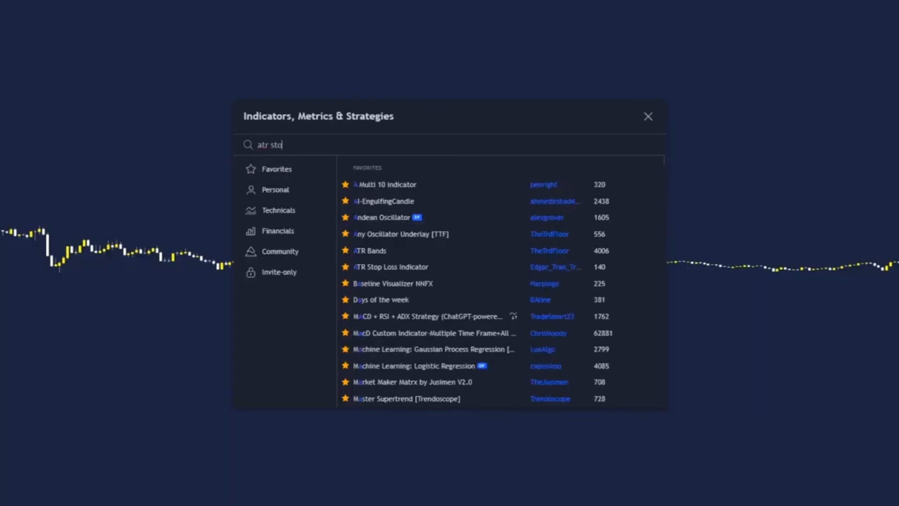
{"action": "type", "text": "atr stop loss"}
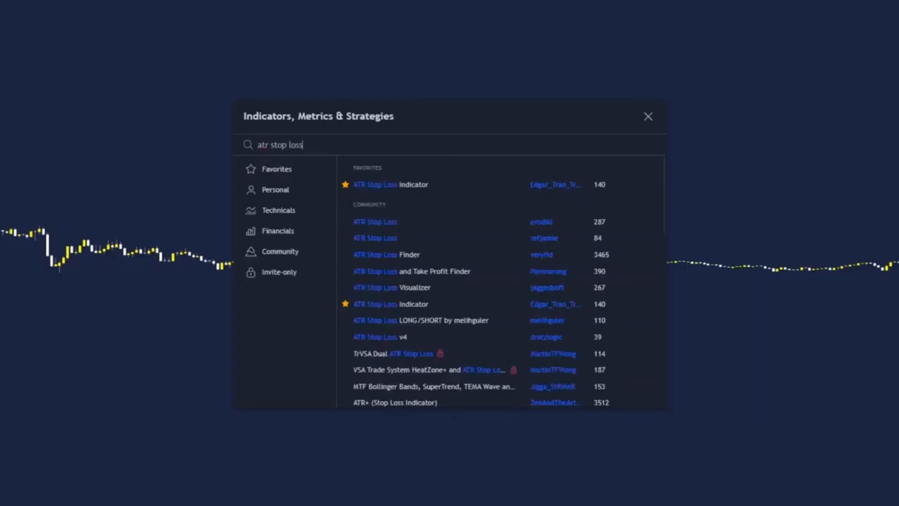
{"action": "mouse_move", "coordinate": [453, 312]}
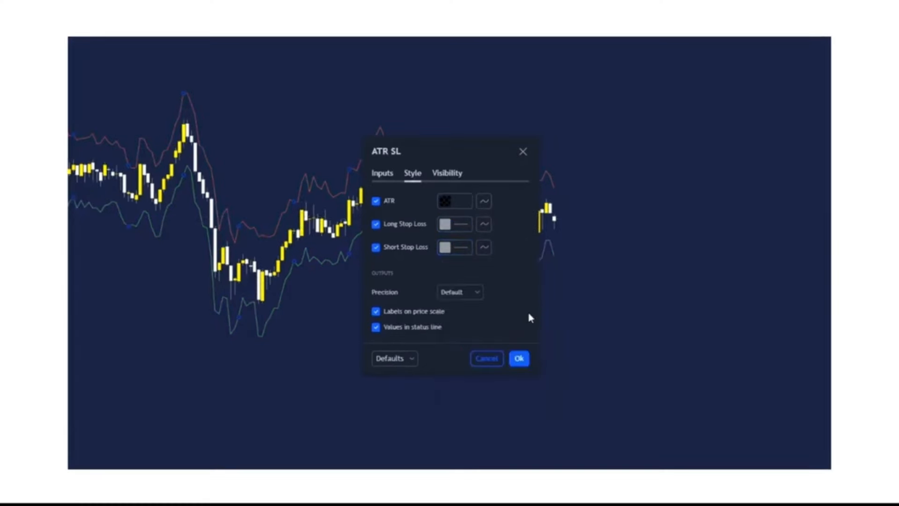
Confirm the ATR SL indicator settings.
{"action": "left_click", "coordinate": [519, 358]}
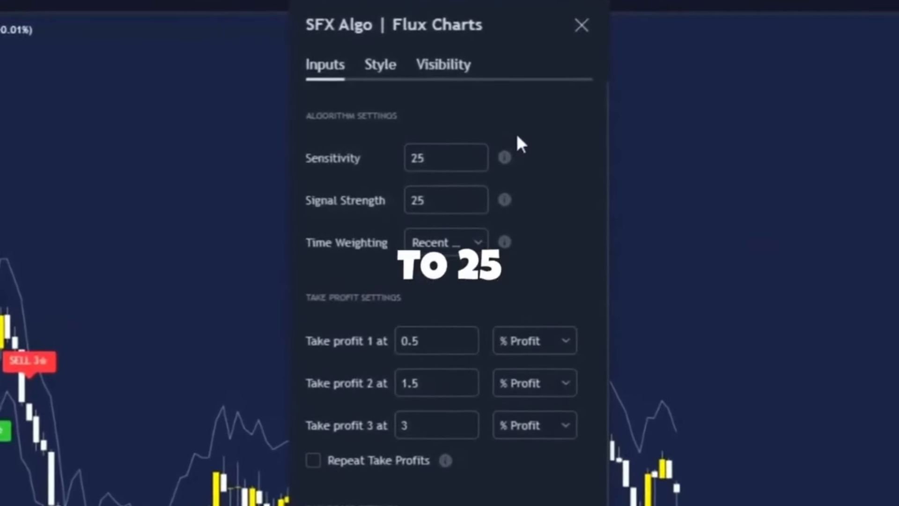
Scroll down the SFX Algo settings to the Volatility Bands and rating options.
{"action": "scroll", "scroll_direction": "down", "scroll_amount": 3}
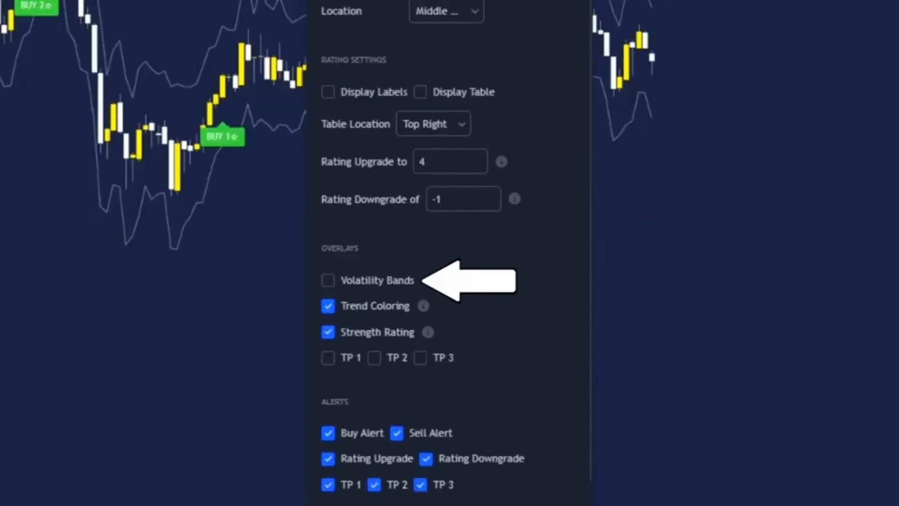
{"action": "mouse_move", "coordinate": [507, 358]}
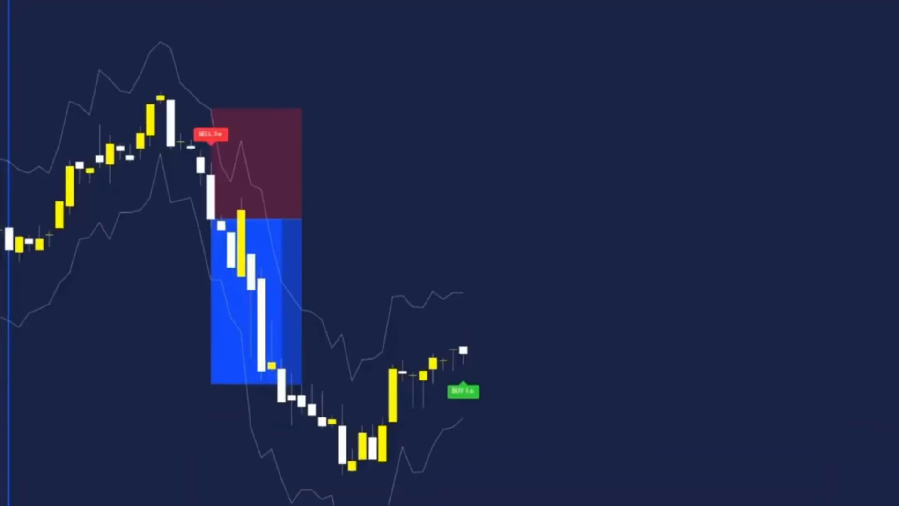
Start a long position marker at the BUY signal candle.
{"action": "left_click", "coordinate": [462, 392]}
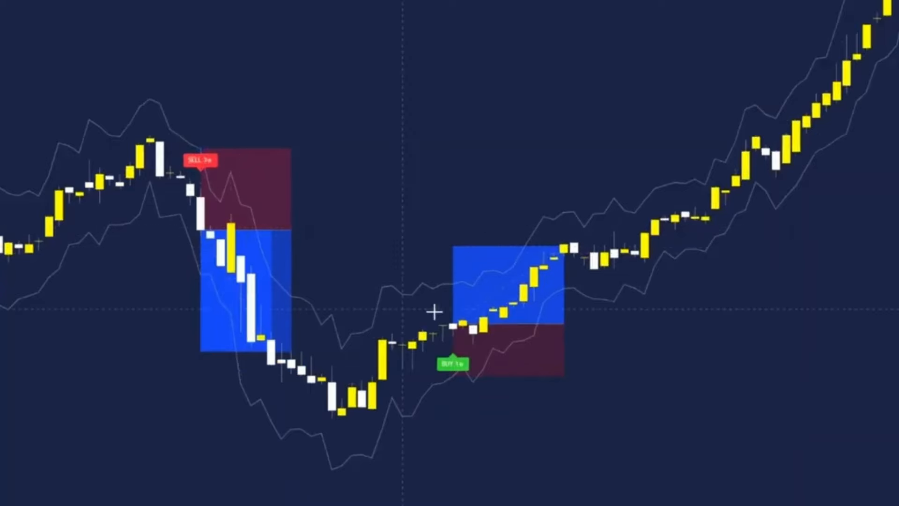
{"action": "mouse_move", "coordinate": [676, 302]}
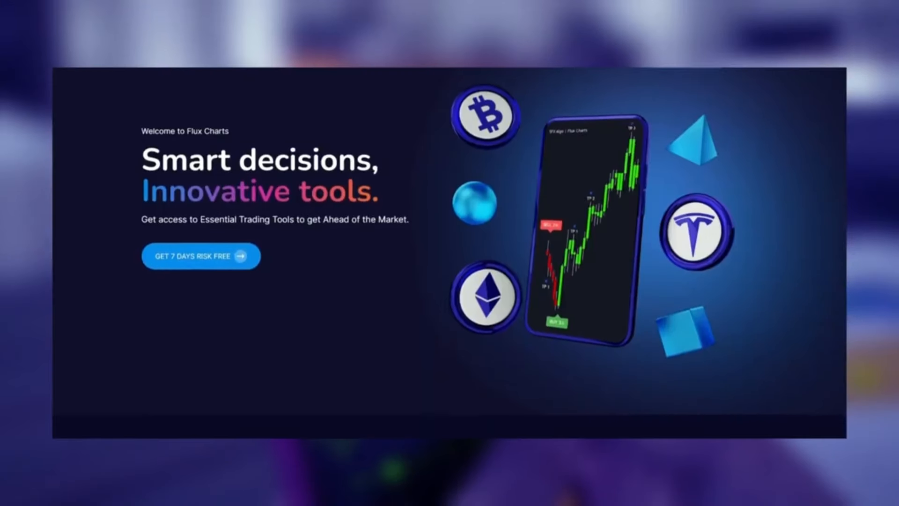
Scroll past the hero banner to the Why Flux Charts and Powerful Trading Tools sections.
{"action": "scroll", "scroll_direction": "down", "scroll_amount": 3}
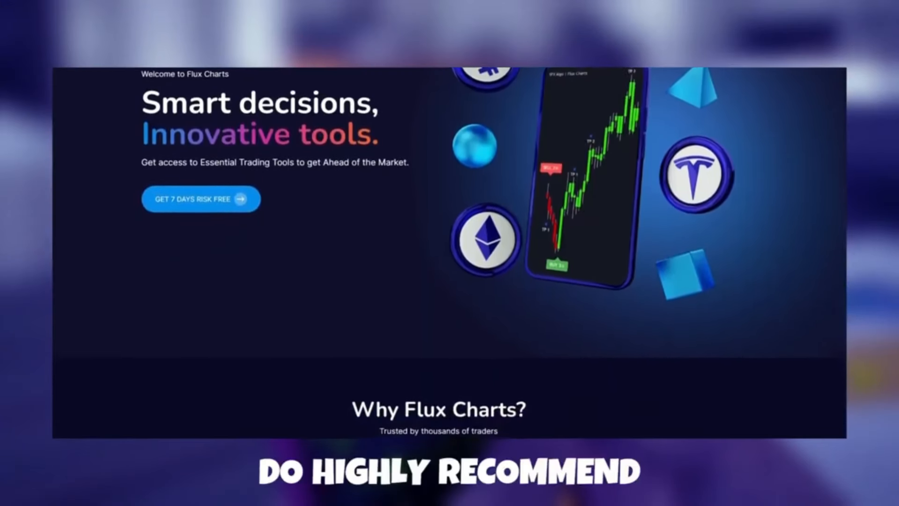
{"action": "scroll", "scroll_direction": "down", "scroll_amount": 3}
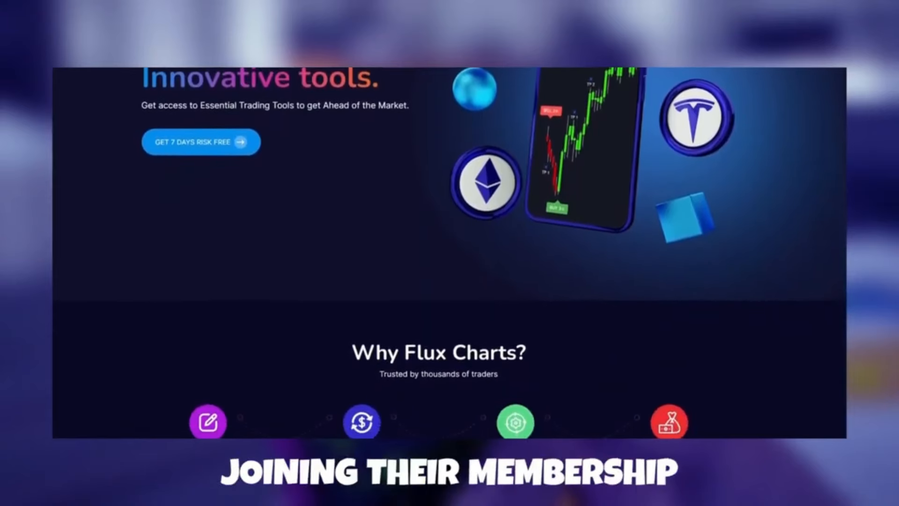
{"action": "scroll", "scroll_direction": "down", "scroll_amount": 3}
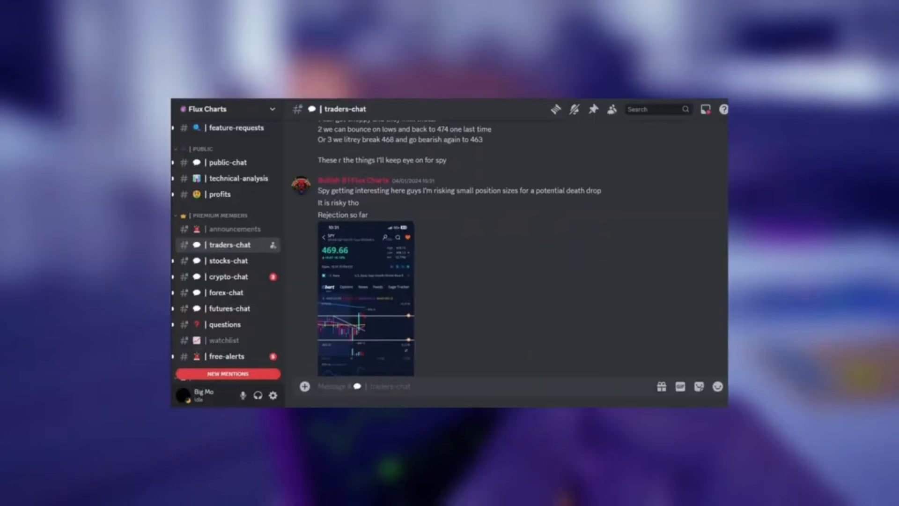
{"action": "scroll", "scroll_direction": "down", "scroll_amount": 3}
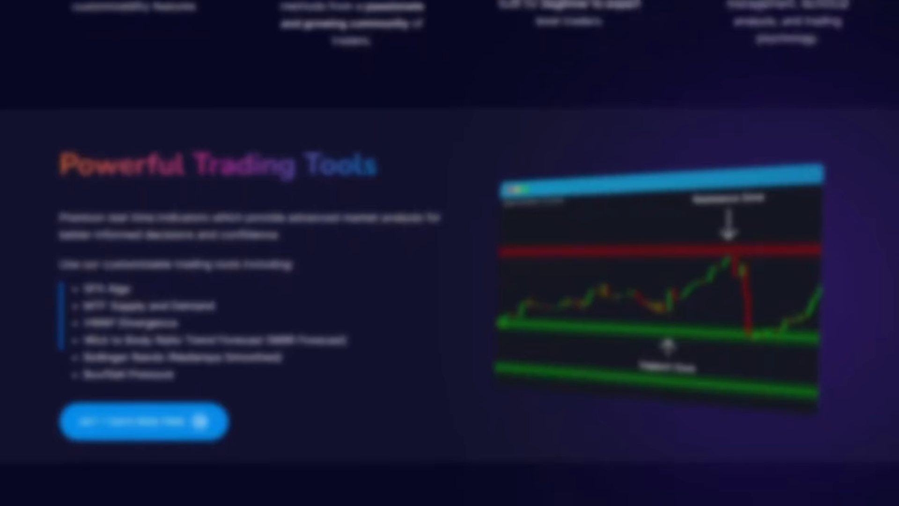
Scroll further down to the Smarter Trades, Better Decisions section on trends and market strength.
{"action": "scroll", "scroll_direction": "down", "scroll_amount": 3}
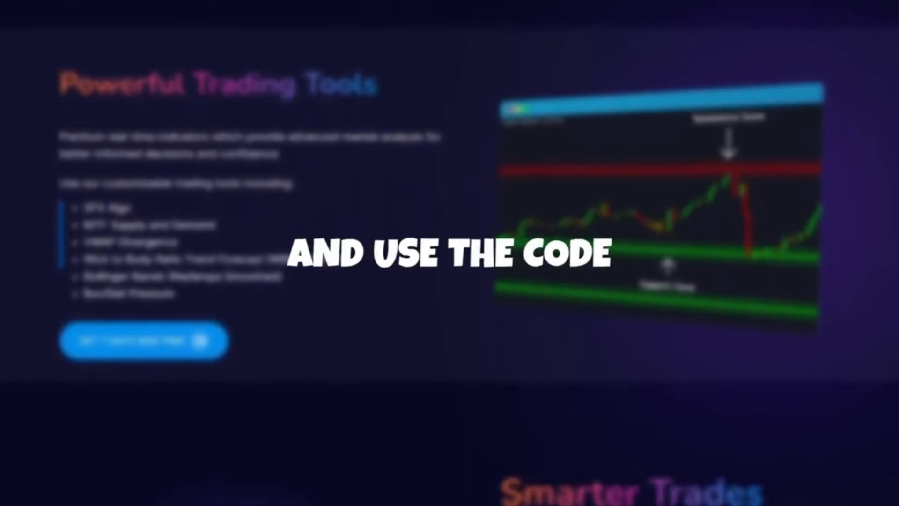
{"action": "scroll", "scroll_direction": "down", "scroll_amount": 3}
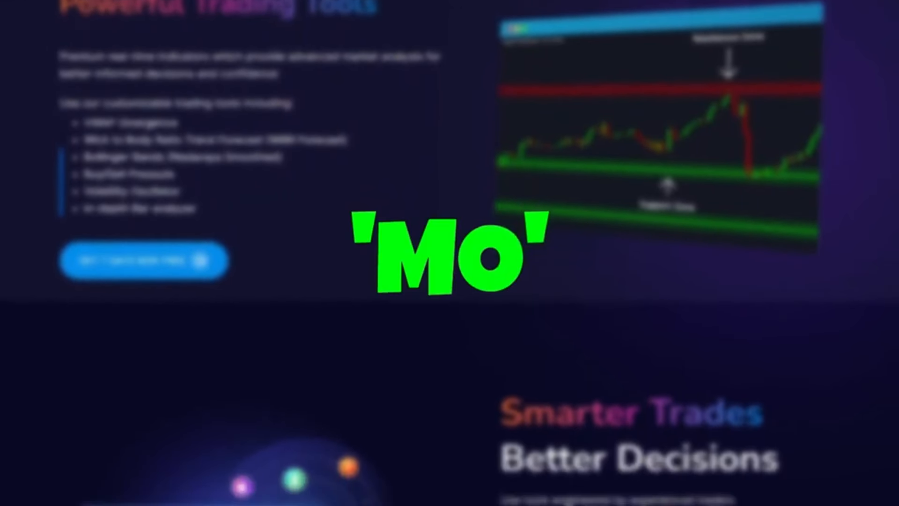
{"action": "scroll", "scroll_direction": "down", "scroll_amount": 3}
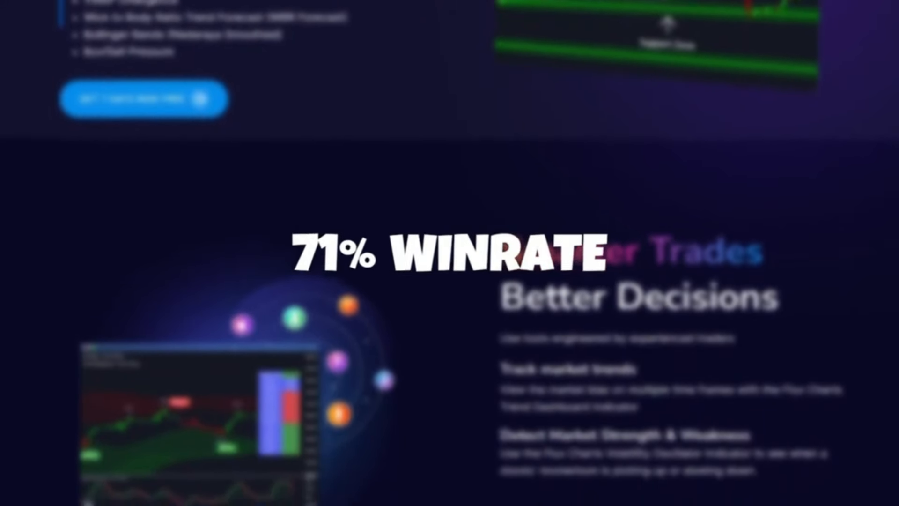
{"action": "scroll", "scroll_direction": "down", "scroll_amount": 3}
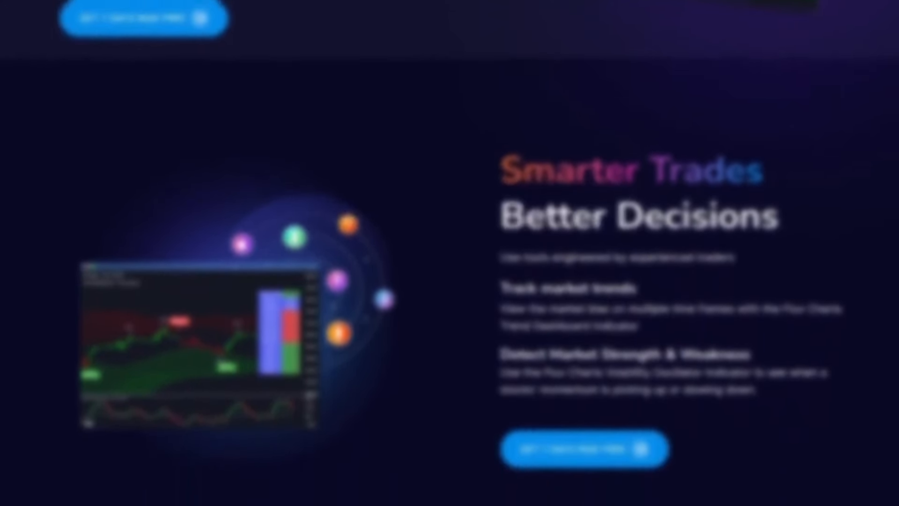